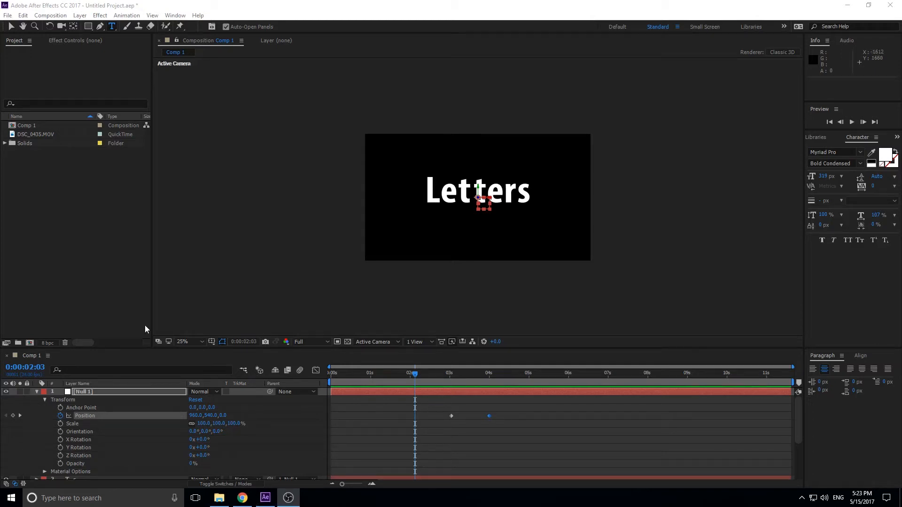
Step: Preview the Letters animation in Comp 1 from 0:00
left_click(330, 372)
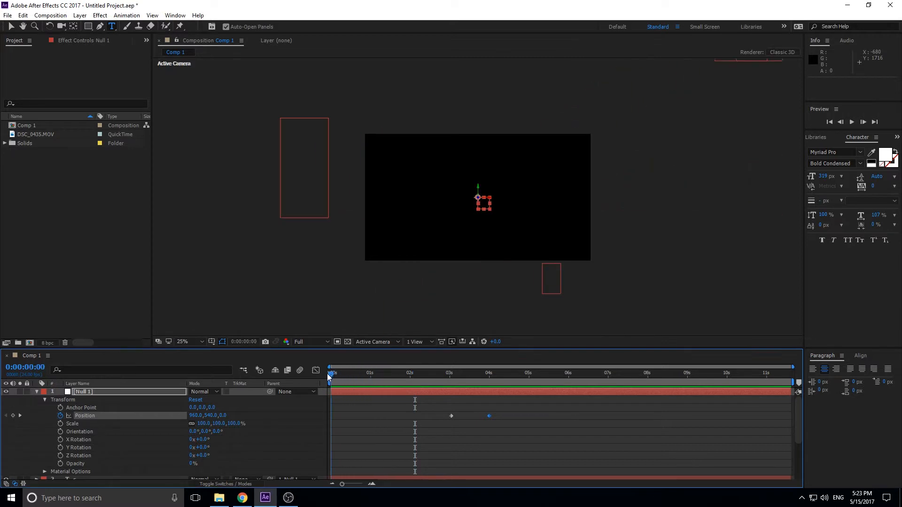
left_click(862, 121)
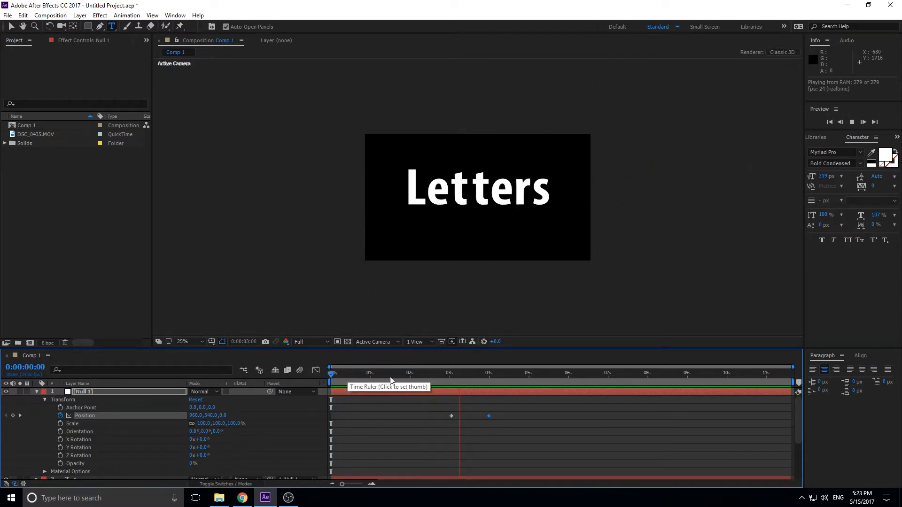
left_click(457, 372)
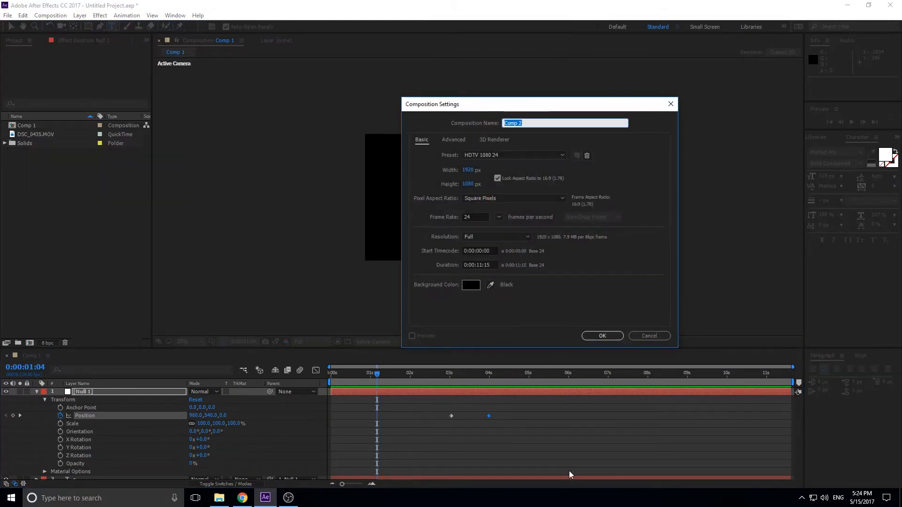
Step: Accept Comp 2's settings and type 'CAt' into a new text layer
left_click(602, 335)
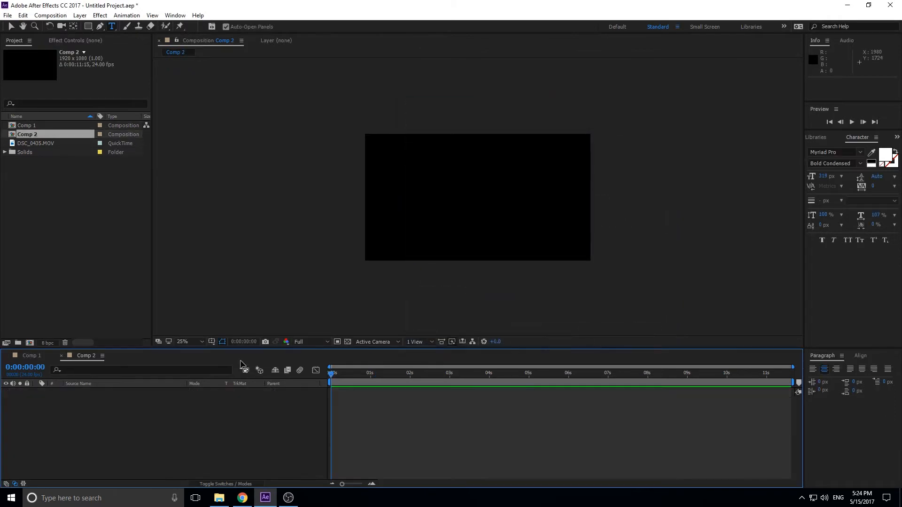
mouse_move(116, 96)
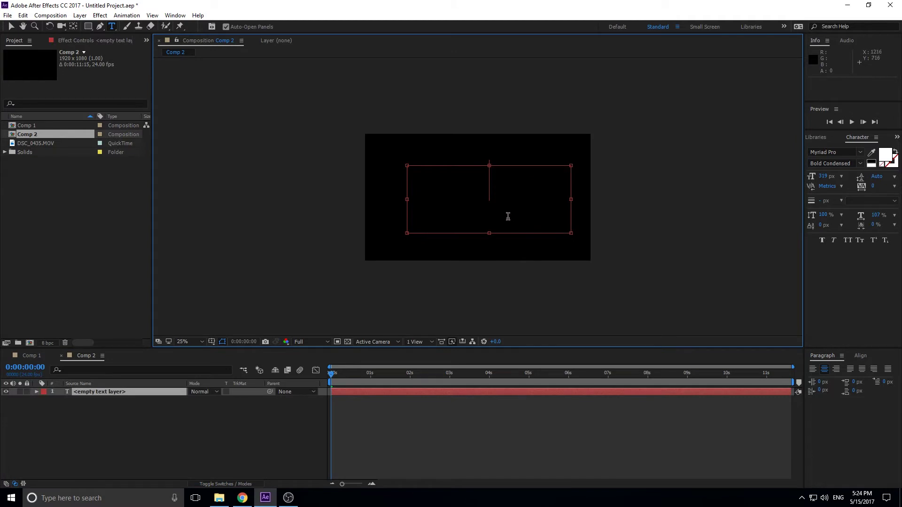
type("CAt")
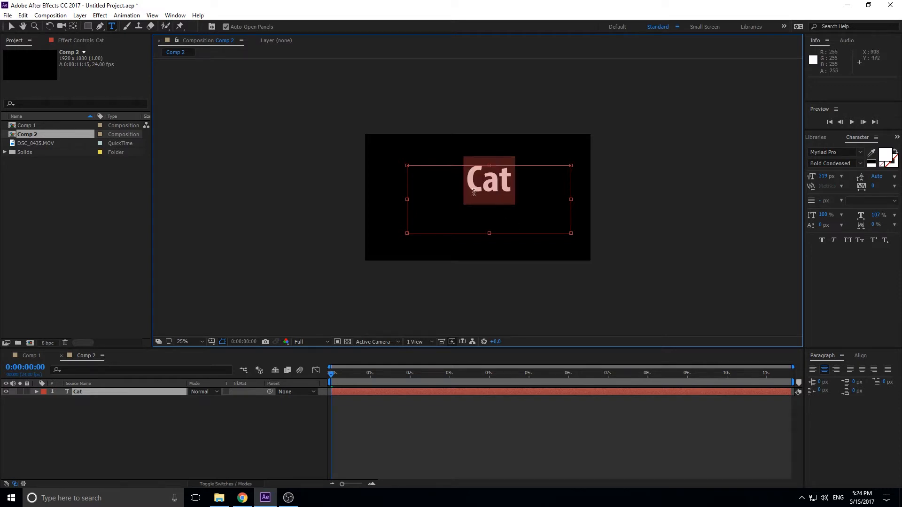
mouse_move(250, 338)
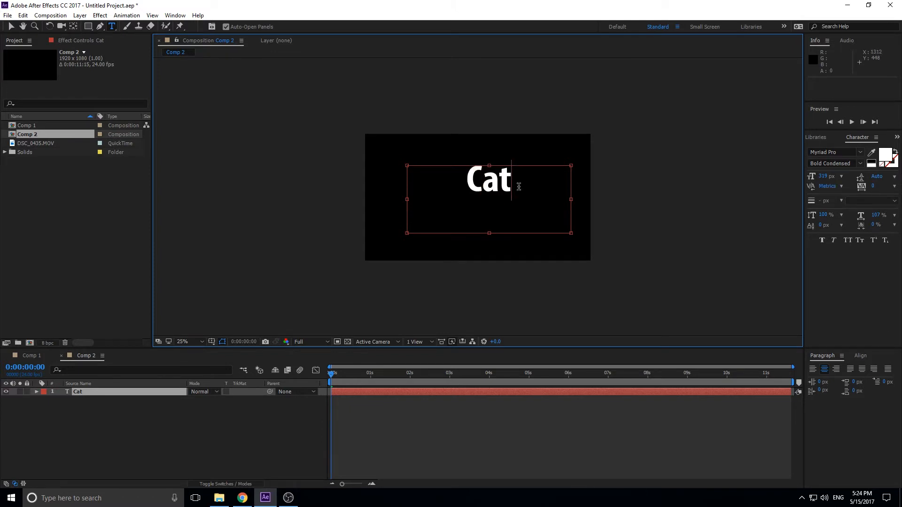
mouse_move(512, 193)
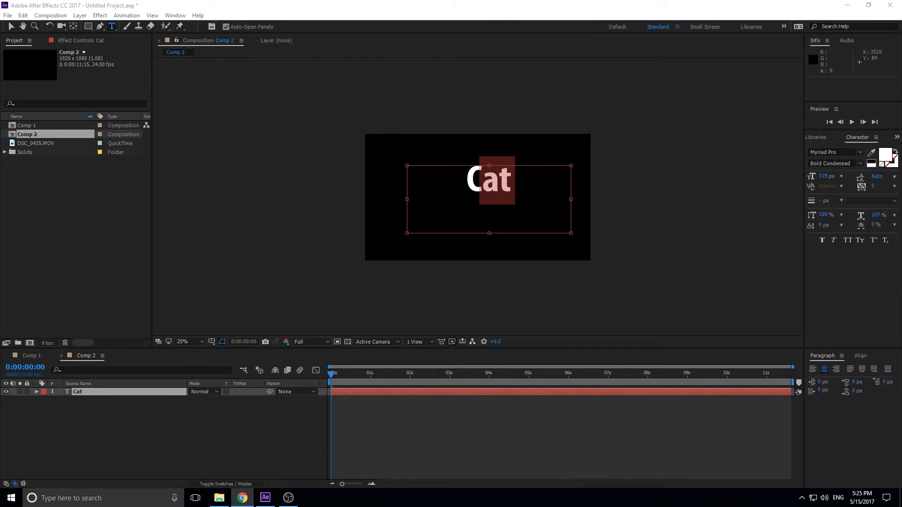
mouse_move(528, 185)
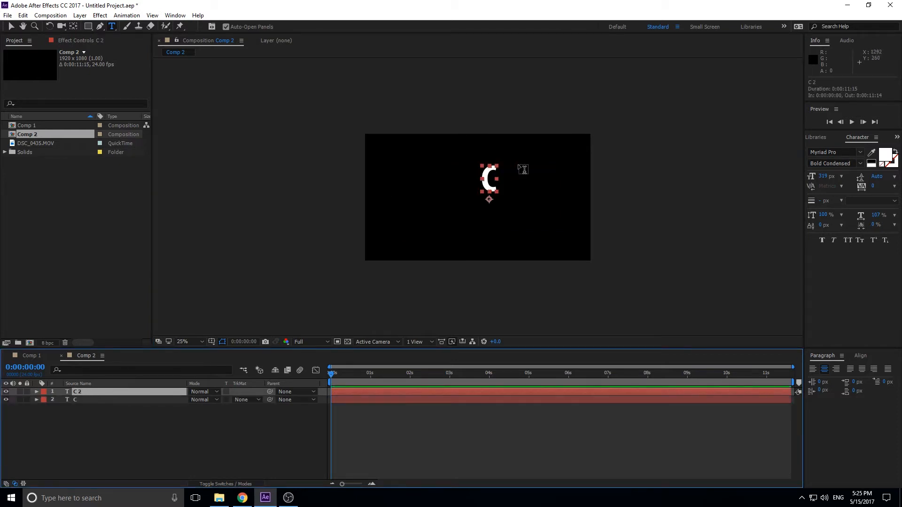
Step: Edit the duplicated text layers into the single letters a and t
type("a")
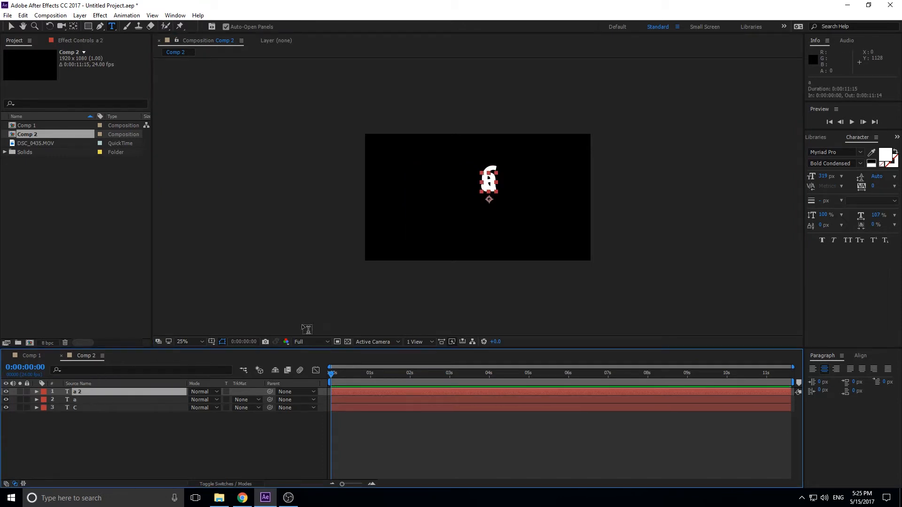
left_click(487, 180)
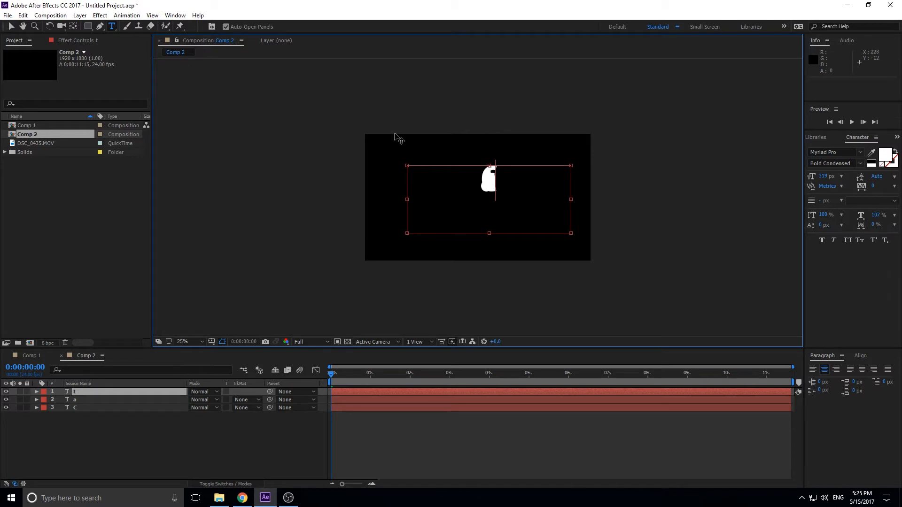
left_click(9, 26)
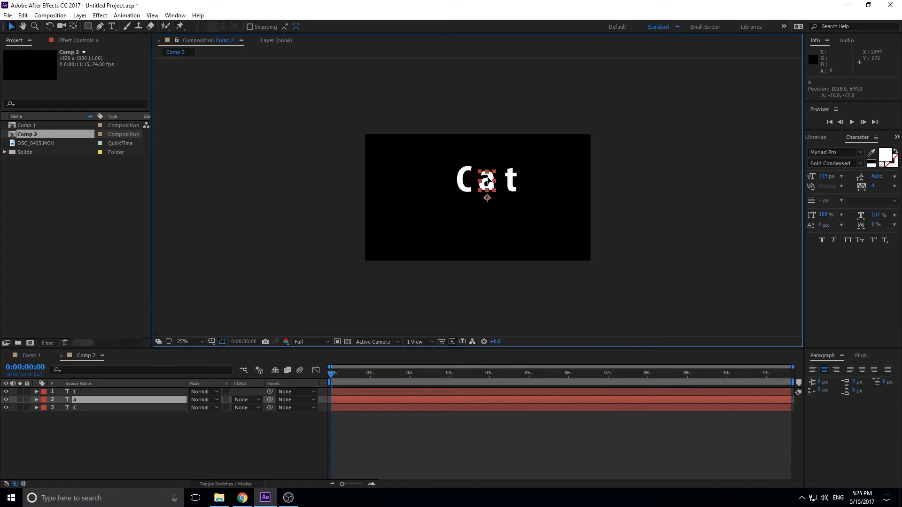
Step: Select the C, a and t layers and distribute their horizontal centres evenly
left_click(115, 392)
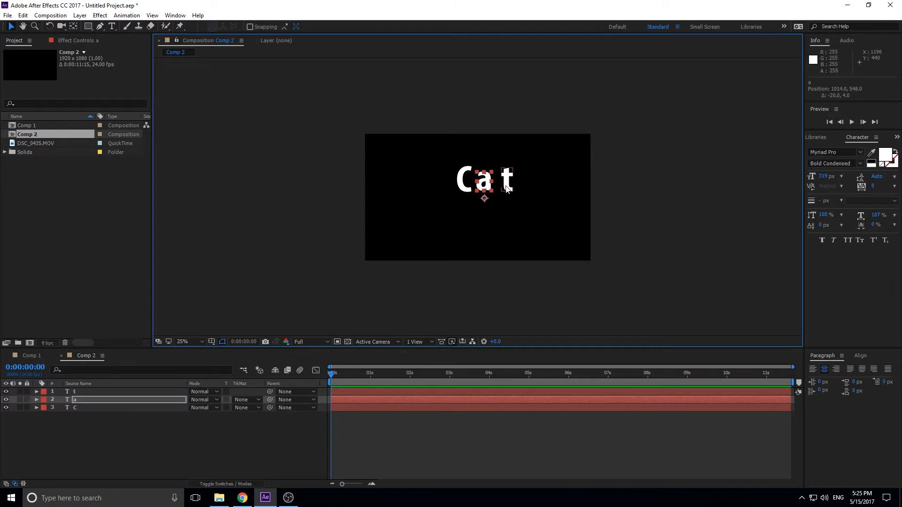
left_click(130, 391)
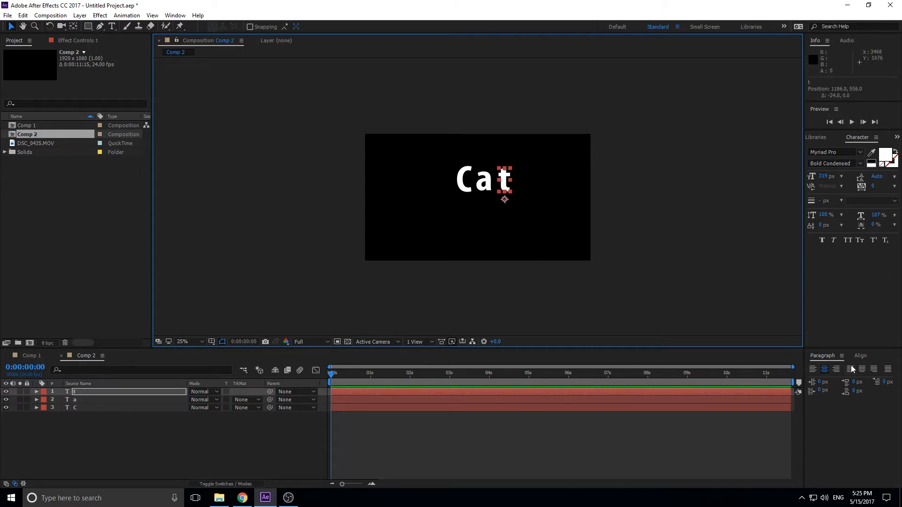
left_click(861, 355)
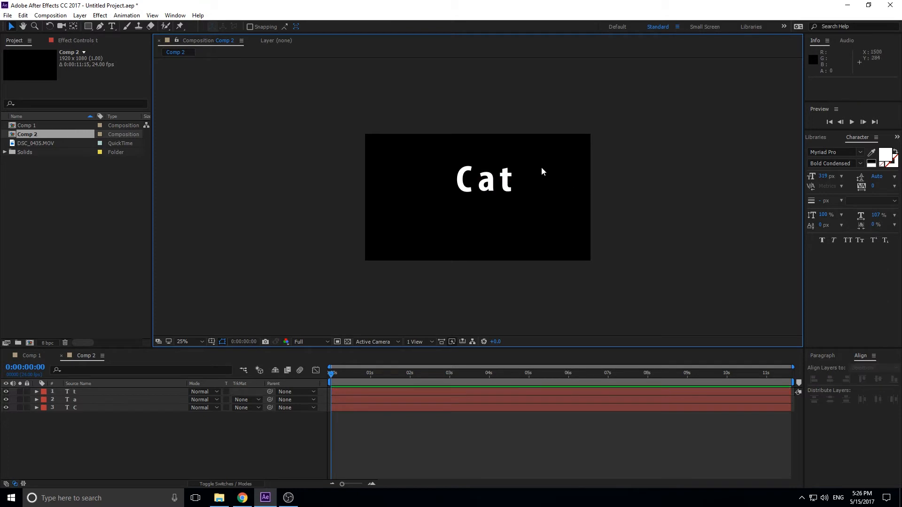
left_click(485, 180)
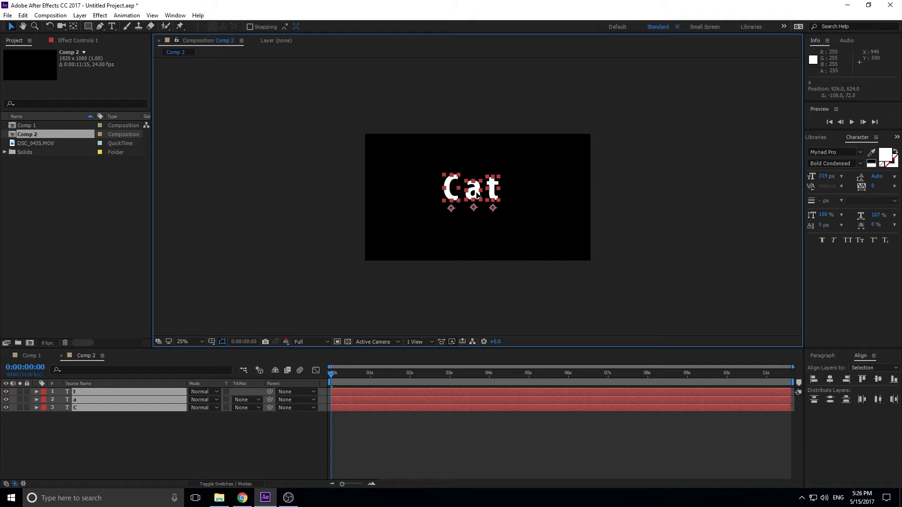
left_click(549, 216)
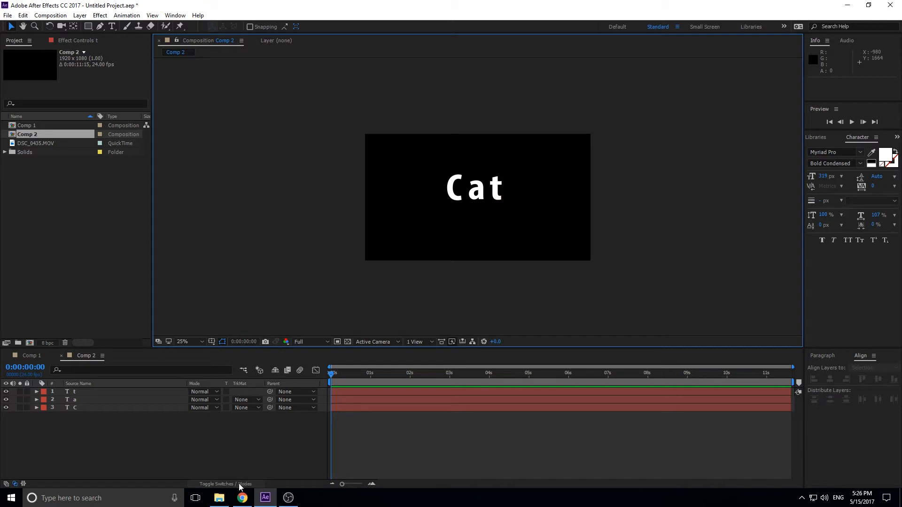
Step: Show the per-layer switches for the C, a and t layers
left_click(224, 484)
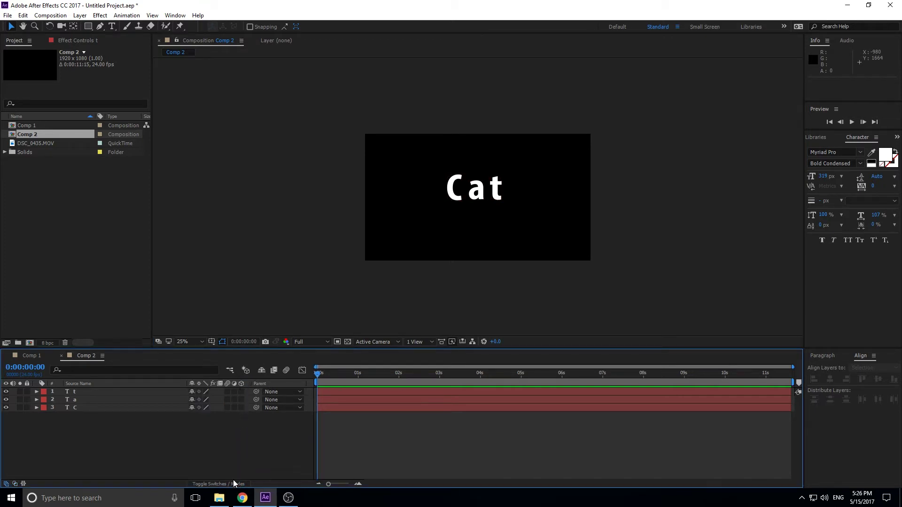
mouse_move(235, 487)
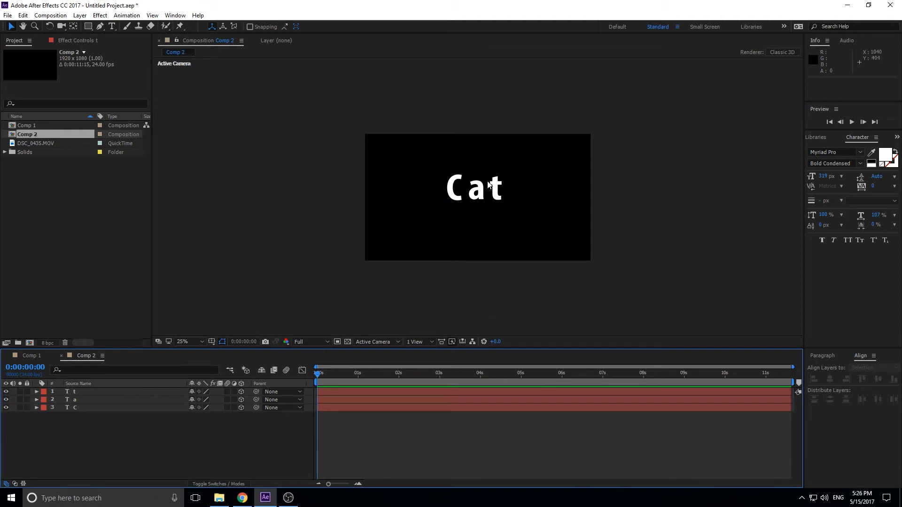
mouse_move(482, 198)
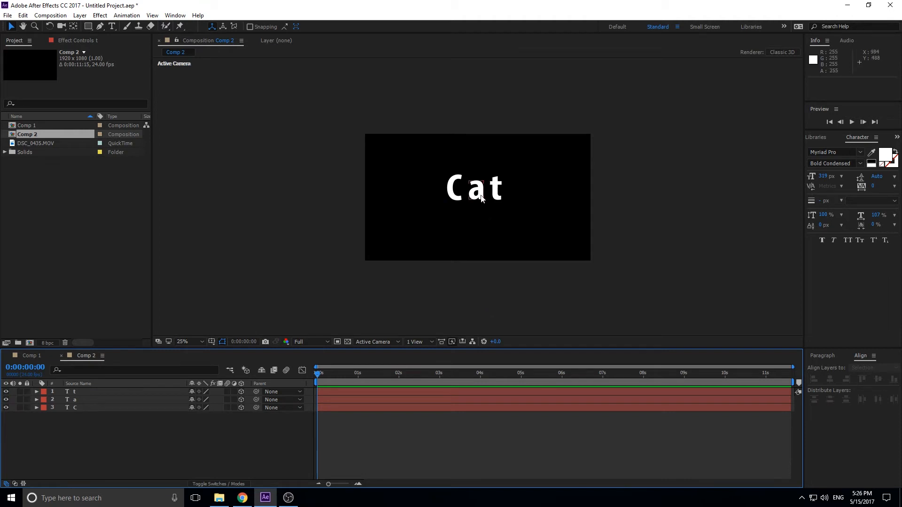
mouse_move(170, 401)
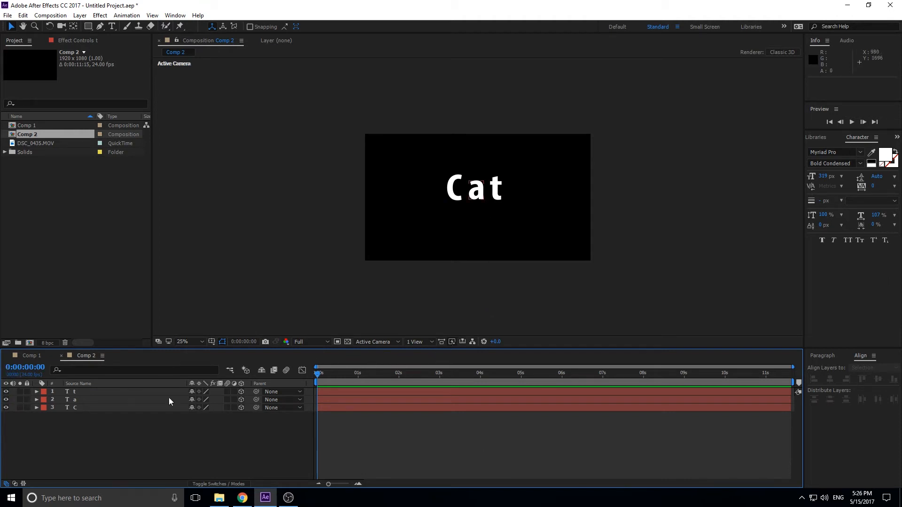
Step: Key layer t's Position so it flies in from the lower right
left_click(36, 391)
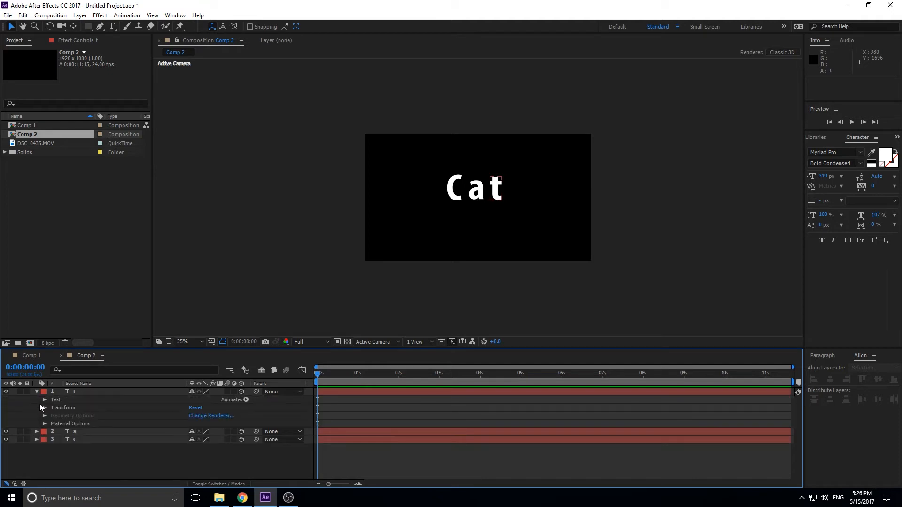
left_click(44, 407)
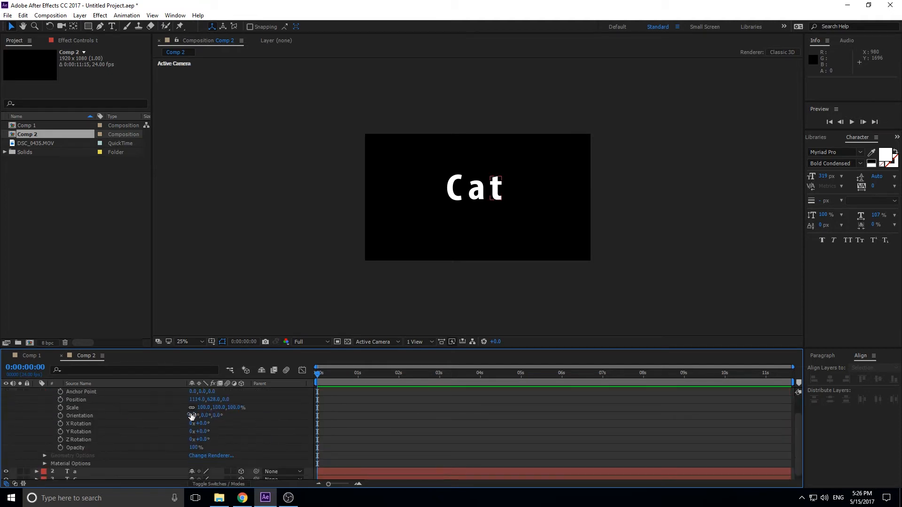
left_click(45, 392)
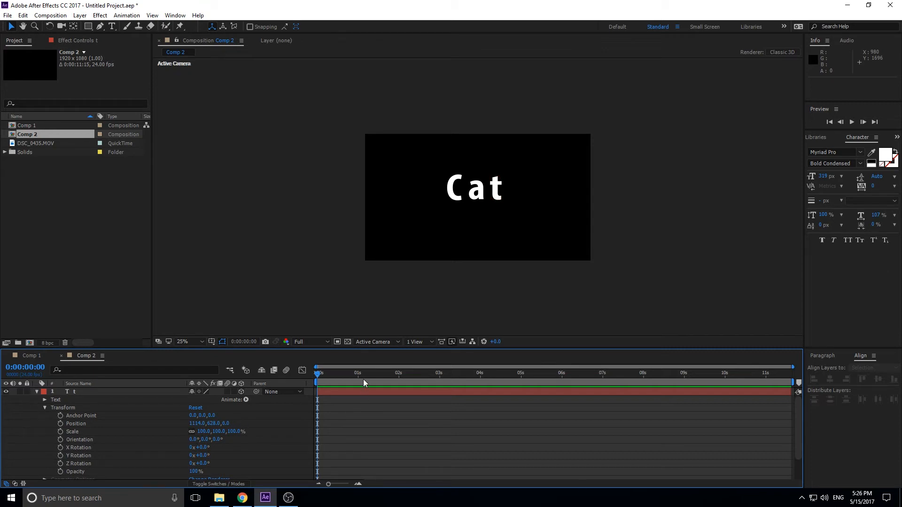
left_click(375, 373)
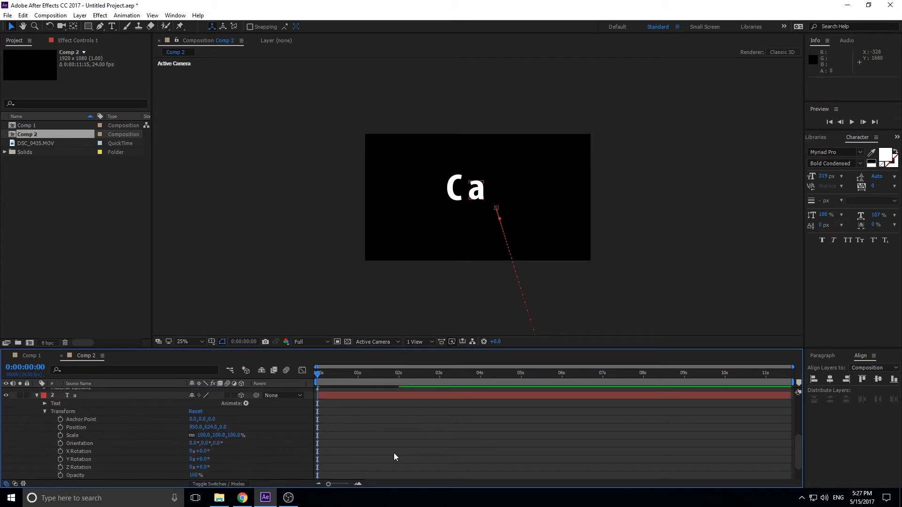
Step: Set a Position keyframe for layer a at 2 seconds and edit its starting position
left_click(400, 374)
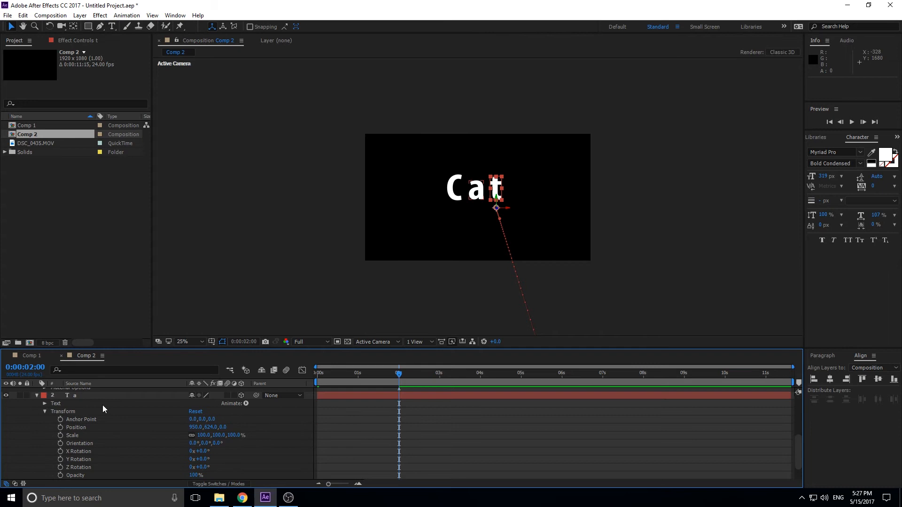
left_click(60, 428)
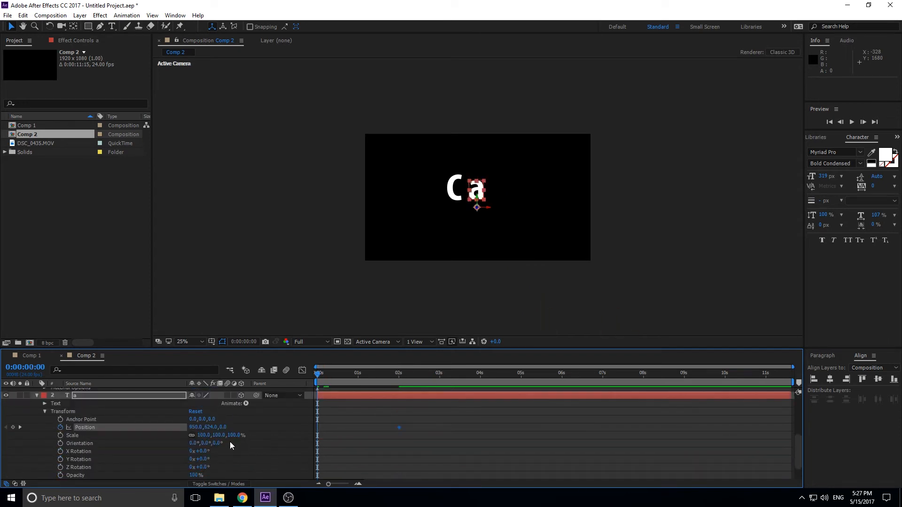
double_click(209, 427)
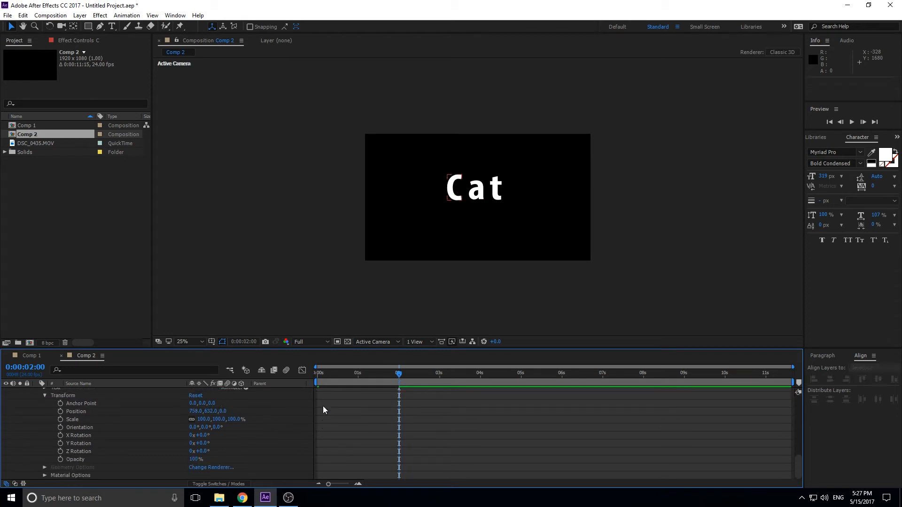
Step: Set a Position keyframe on layer C
left_click(84, 411)
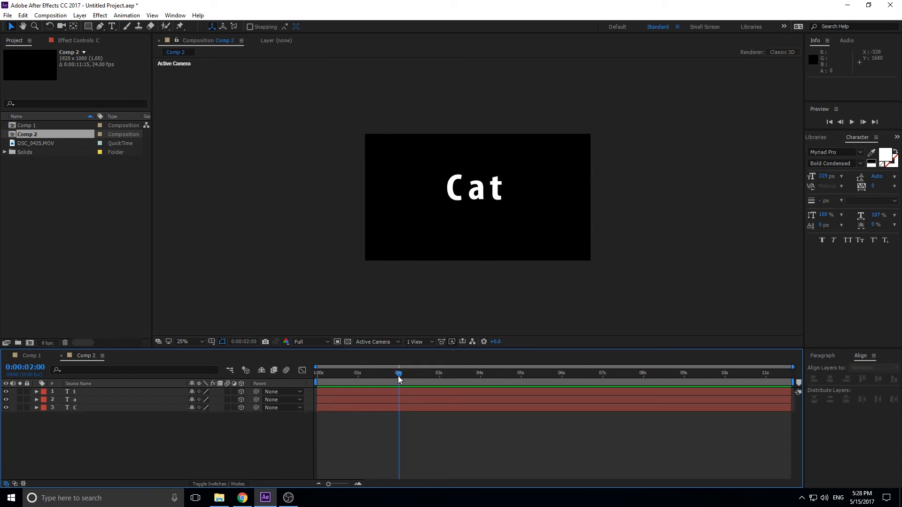
mouse_move(85, 10)
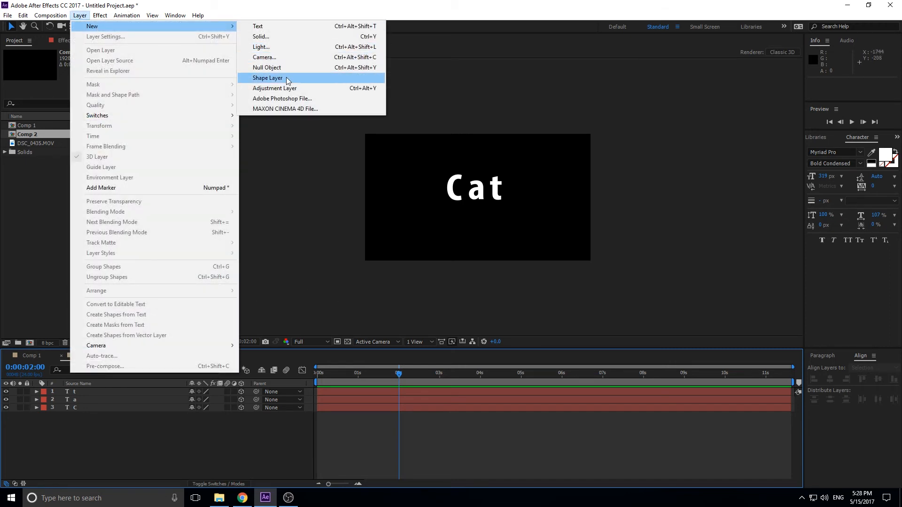
Step: Add a null object and select the C, a and t layers for parenting
left_click(266, 67)
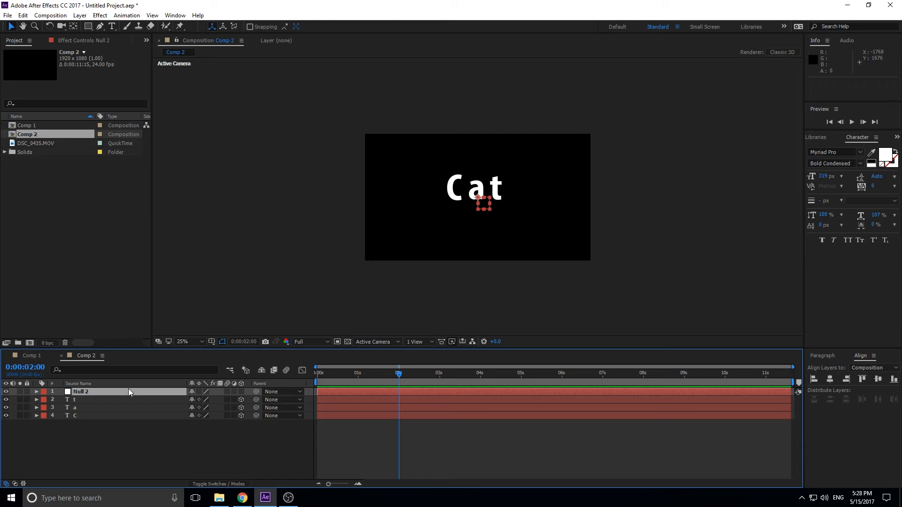
left_click(75, 416)
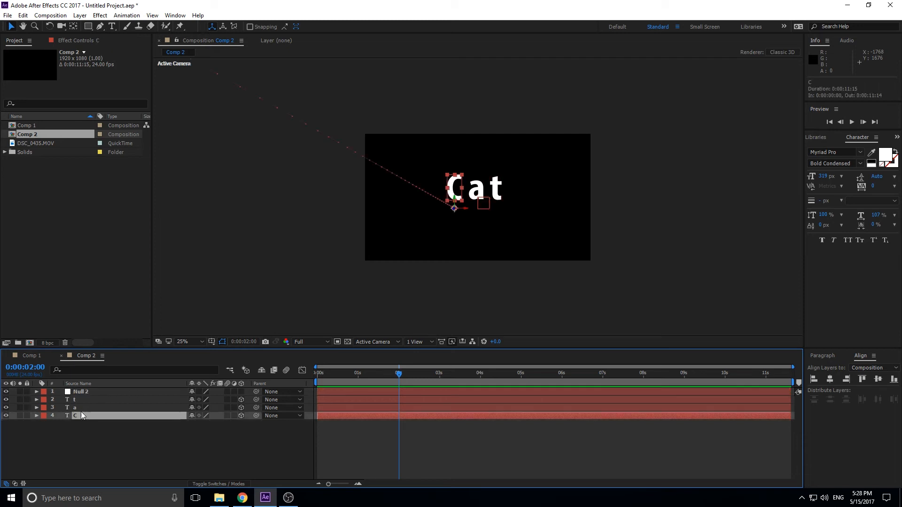
left_click(81, 399)
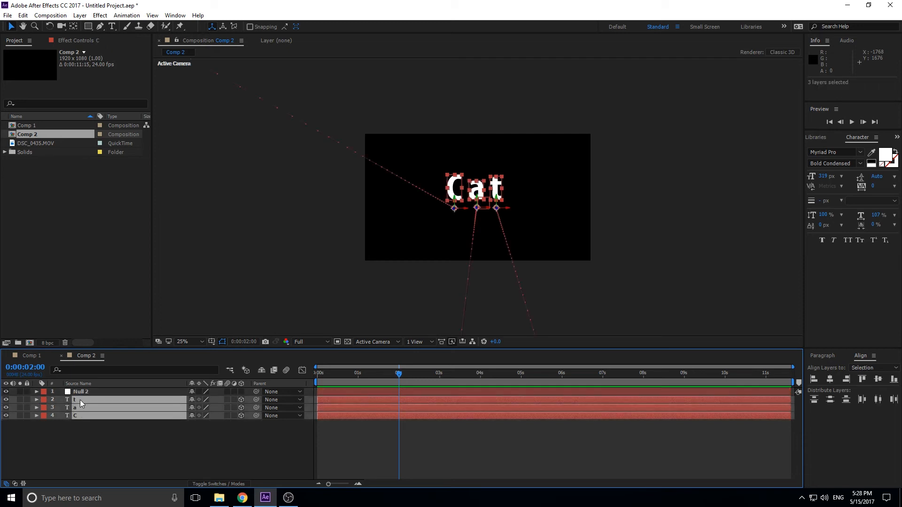
mouse_move(223, 498)
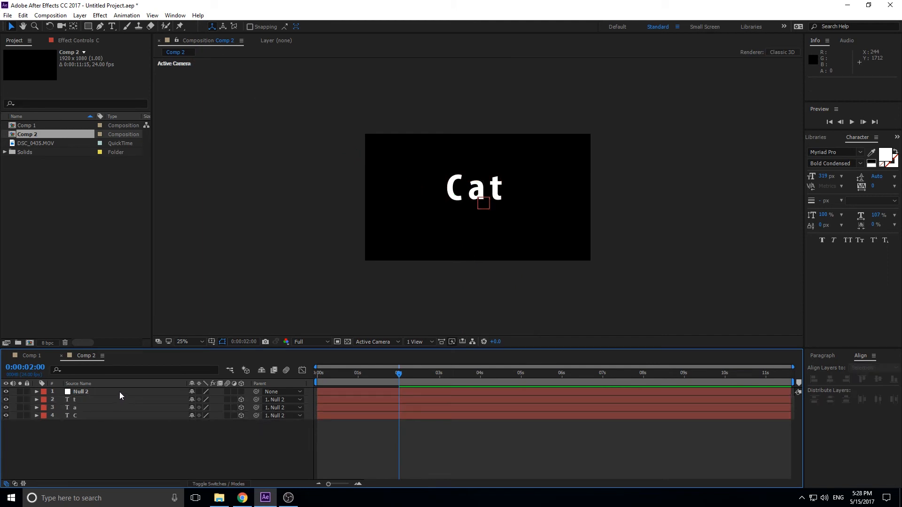
Step: Rename the null layer to 'Final World' and return to the composition view
double_click(80, 392)
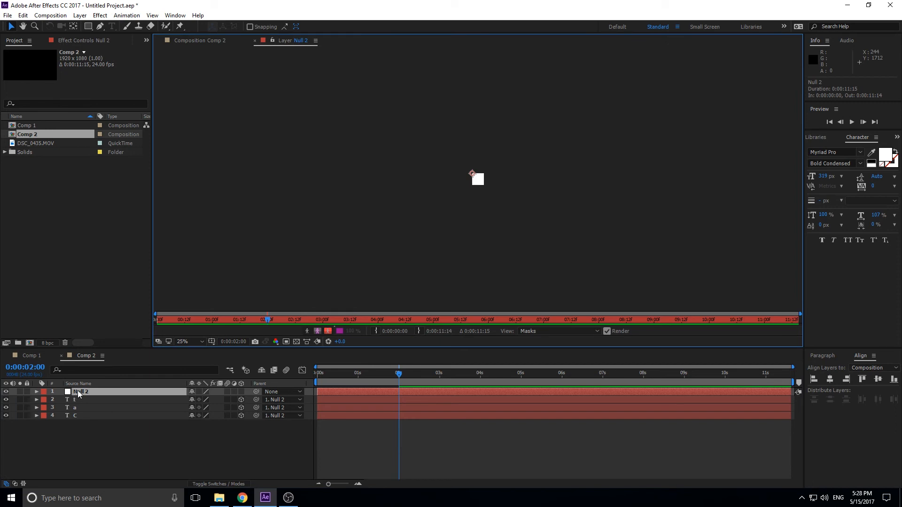
double_click(81, 391)
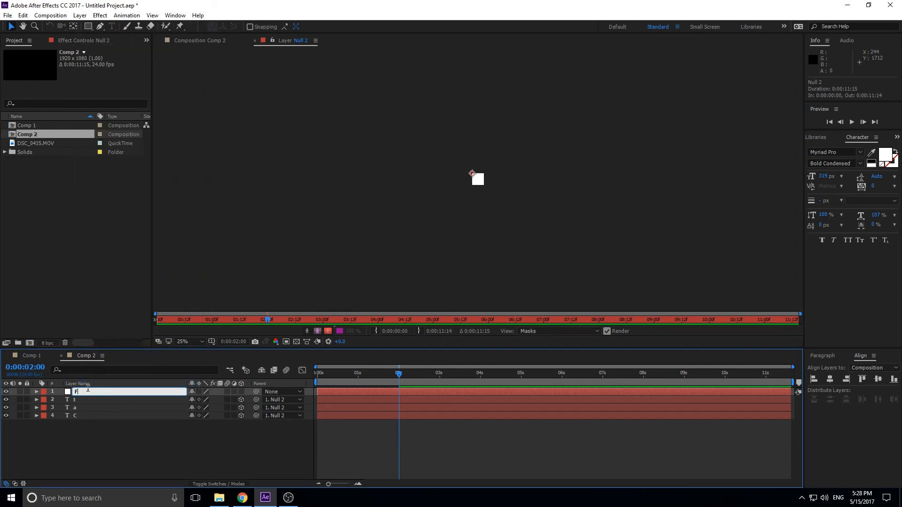
type("Final World")
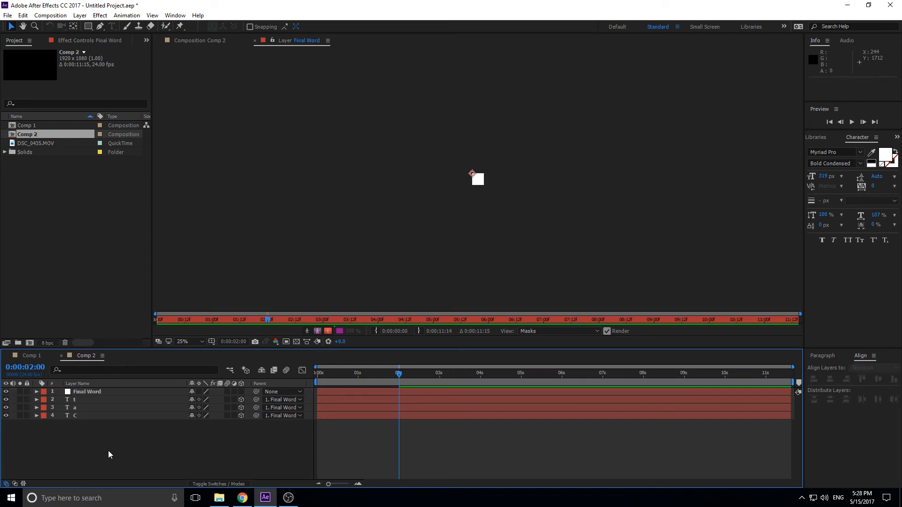
left_click(205, 40)
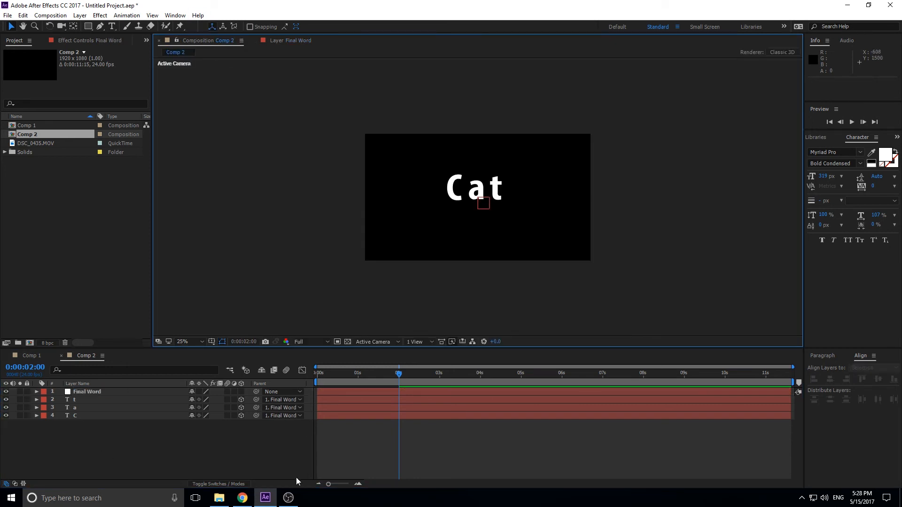
Step: Make the Final Word null 3D and add a Position keyframe
left_click(36, 392)
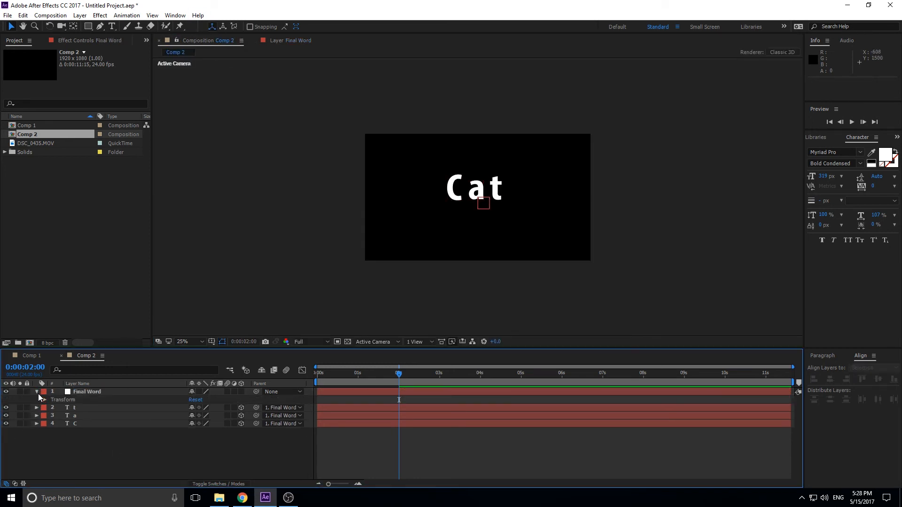
left_click(36, 400)
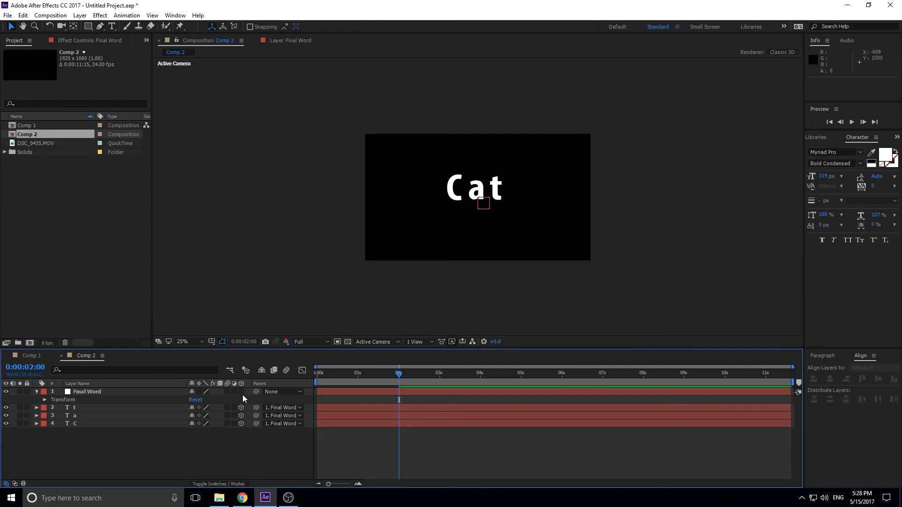
left_click(45, 400)
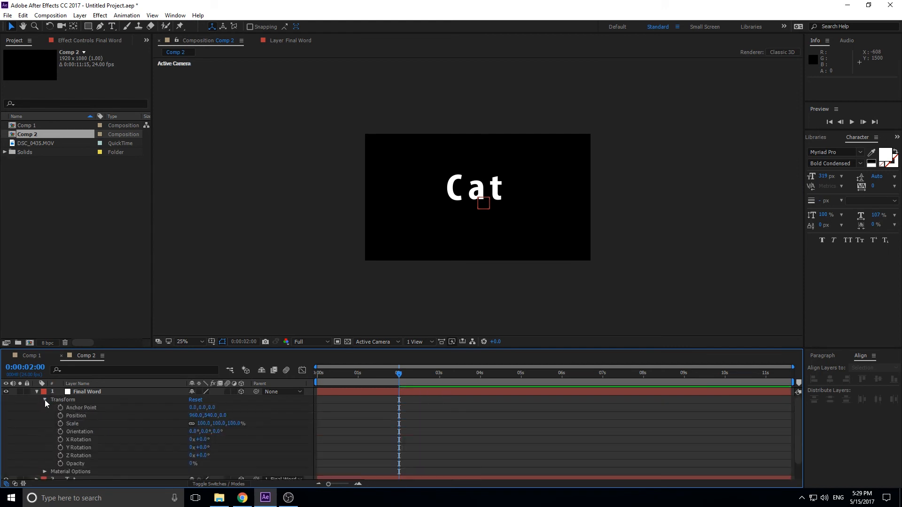
left_click(85, 415)
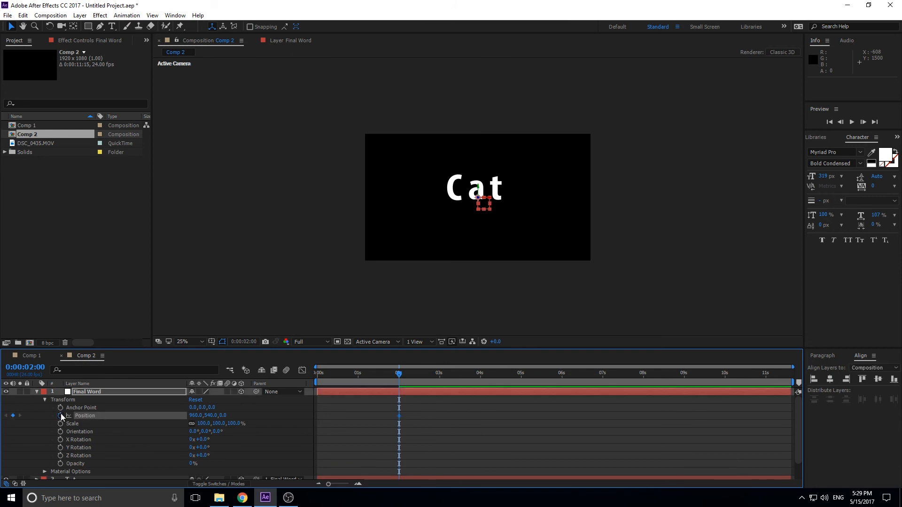